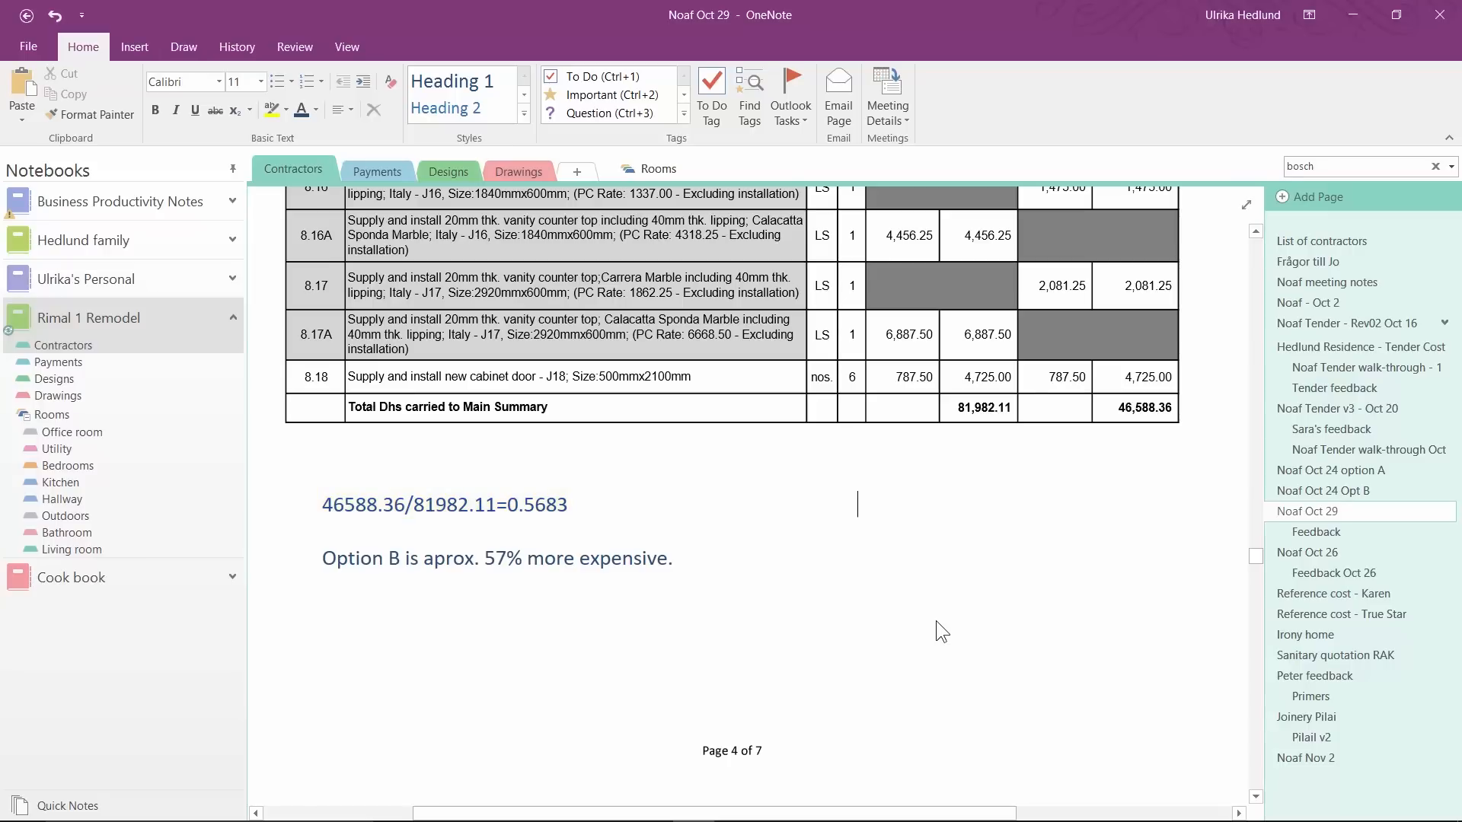
pyautogui.write('81982-46588=35394')
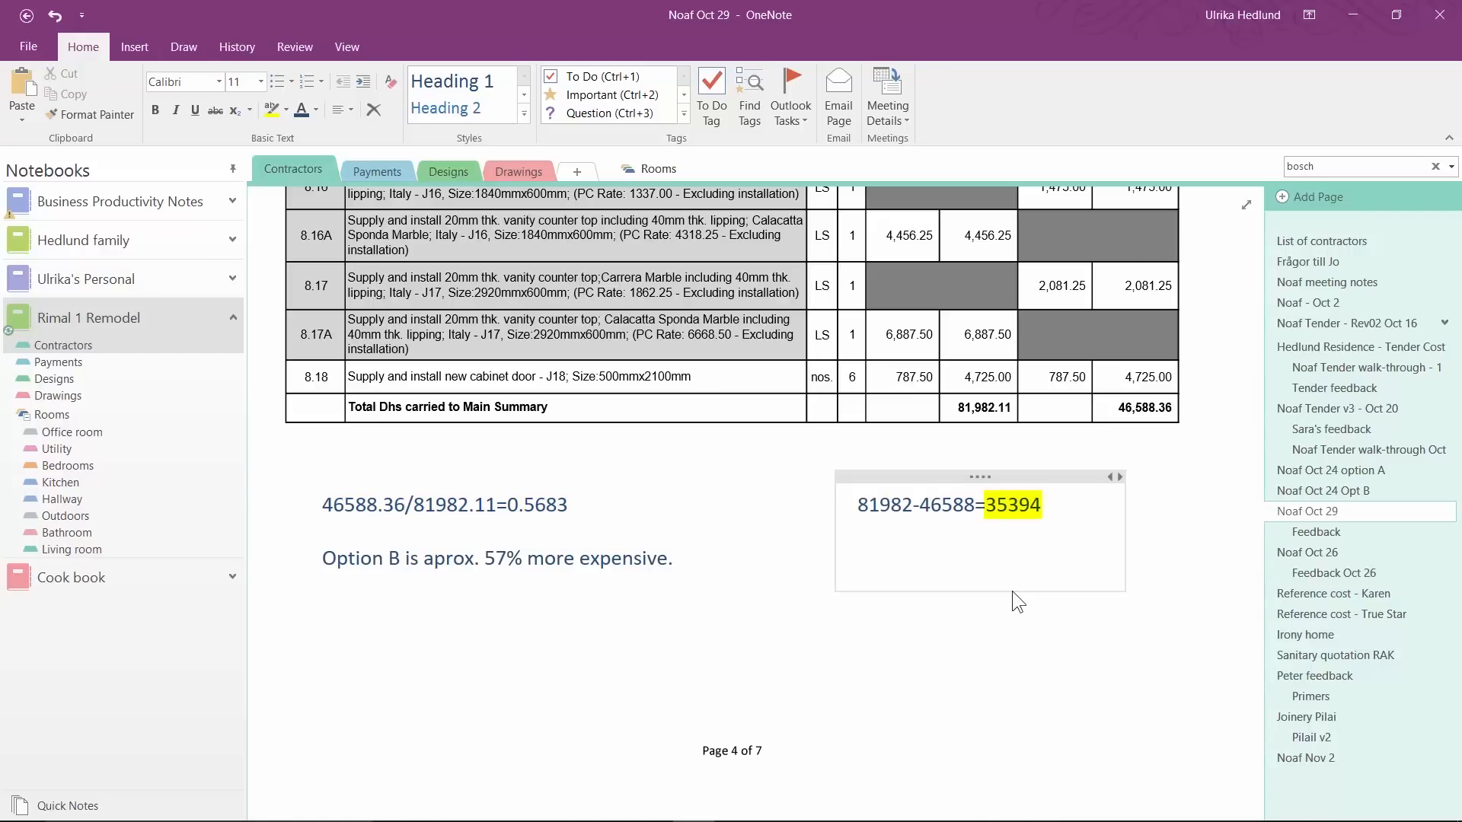
pyautogui.click(856, 533)
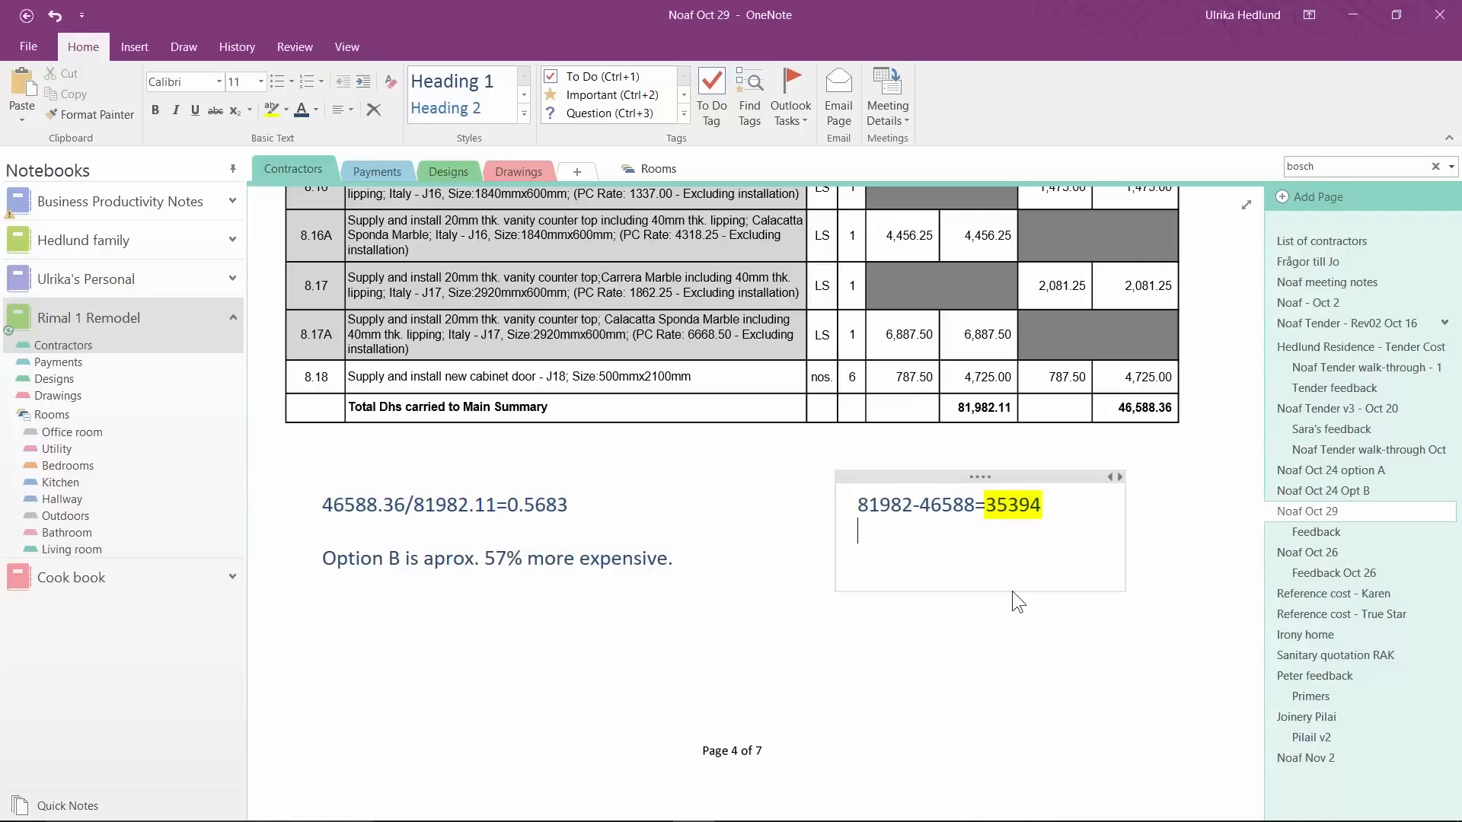
# Switch to the Sanitary quotation RAK page and begin inserting content beside the Amount in USD note.
pyautogui.click(1335, 655)
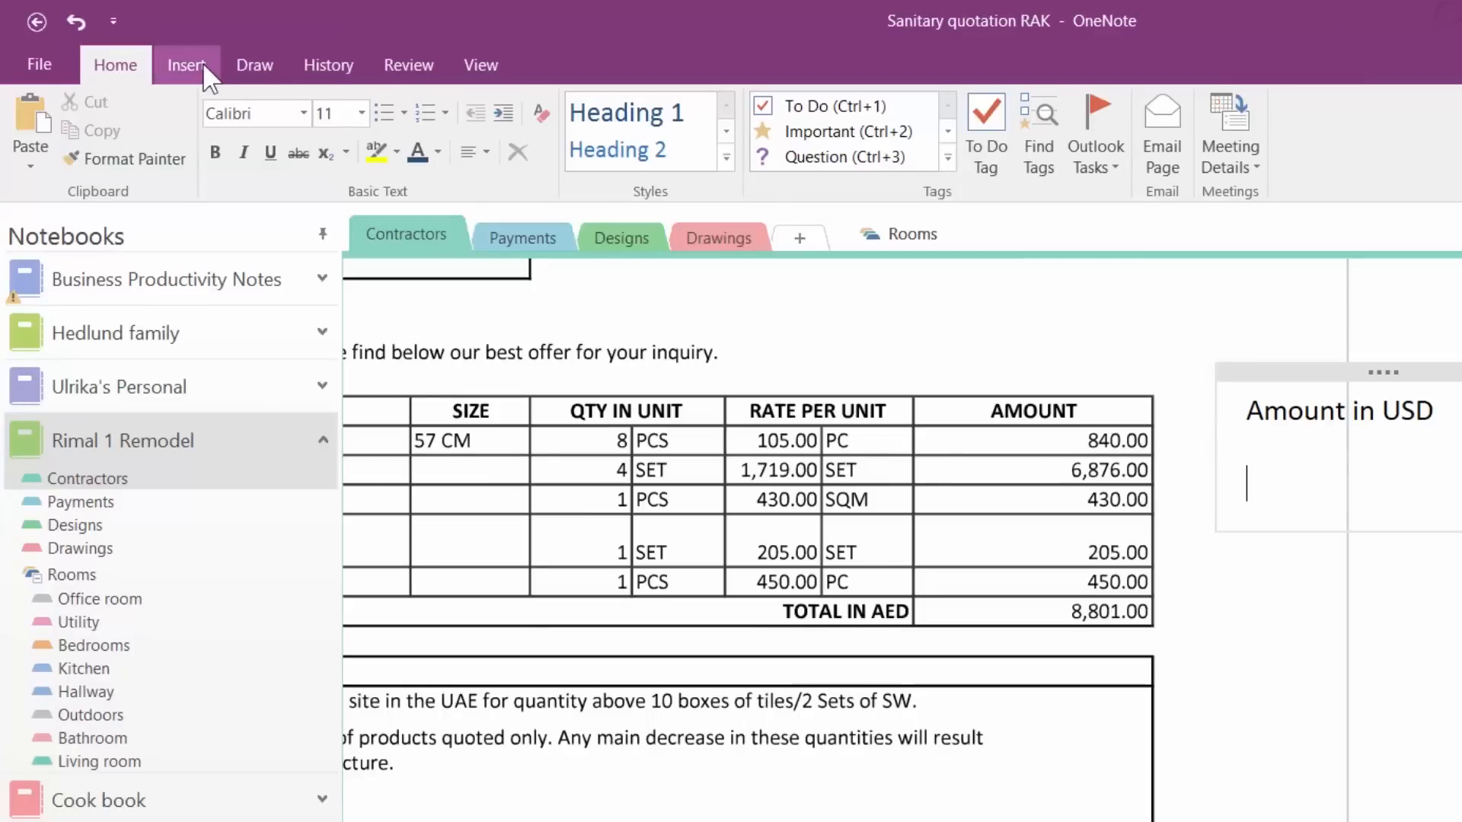
pyautogui.click(321, 126)
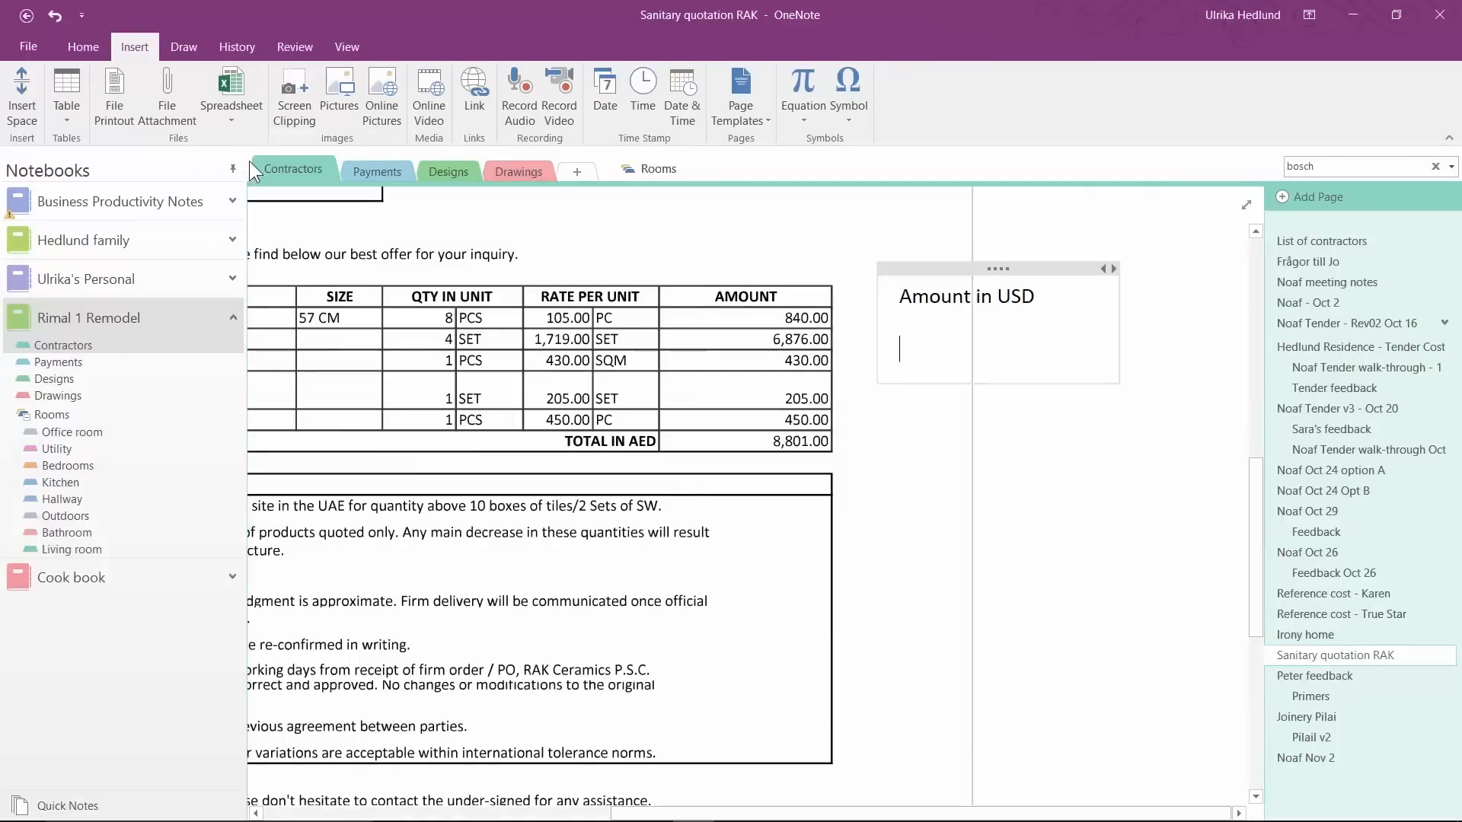
pyautogui.write('68')
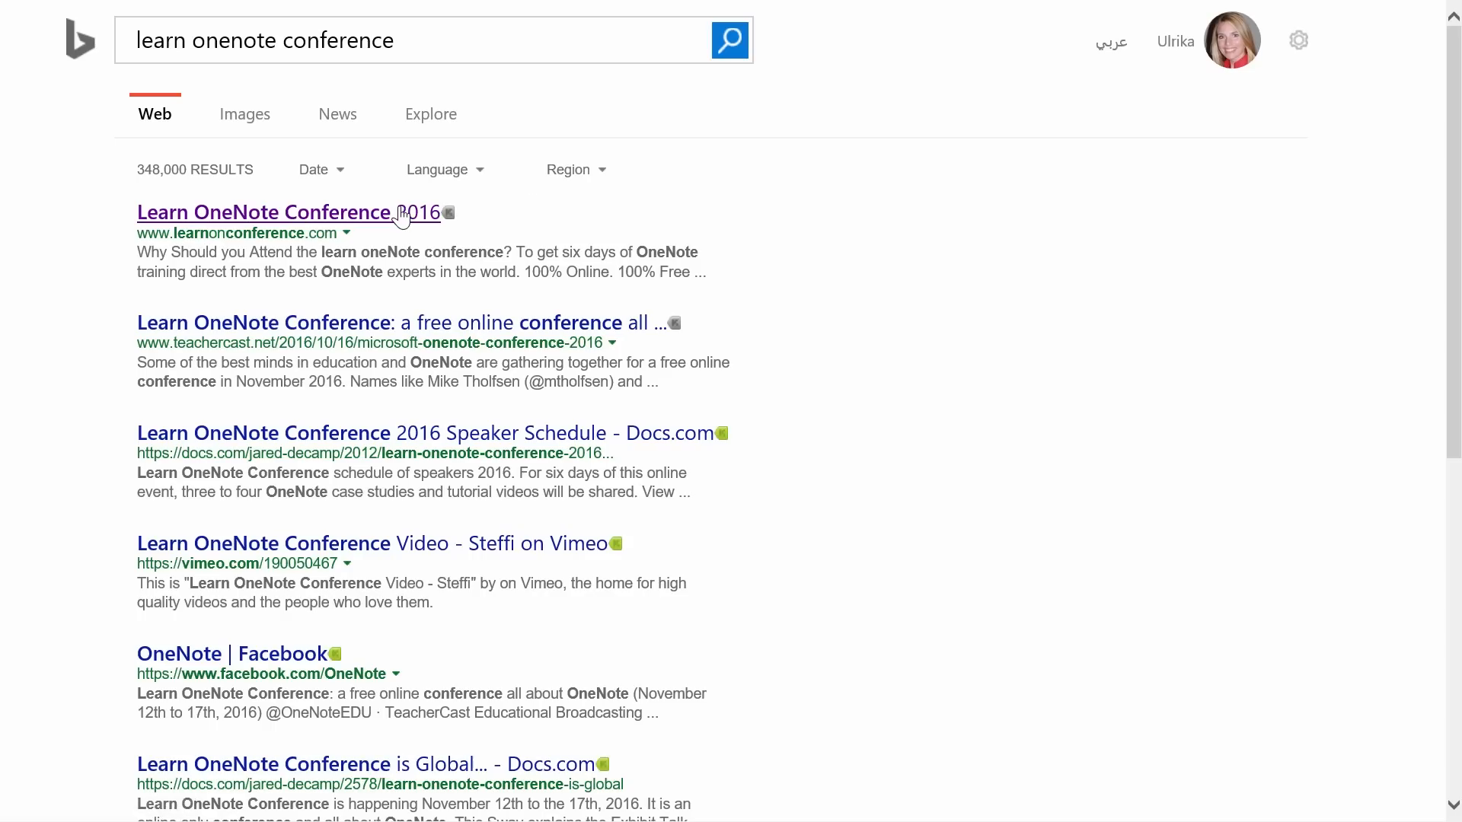
# Browse the Learn OneNote Conference 2016 agenda and bring up its registration form.
pyautogui.click(277, 212)
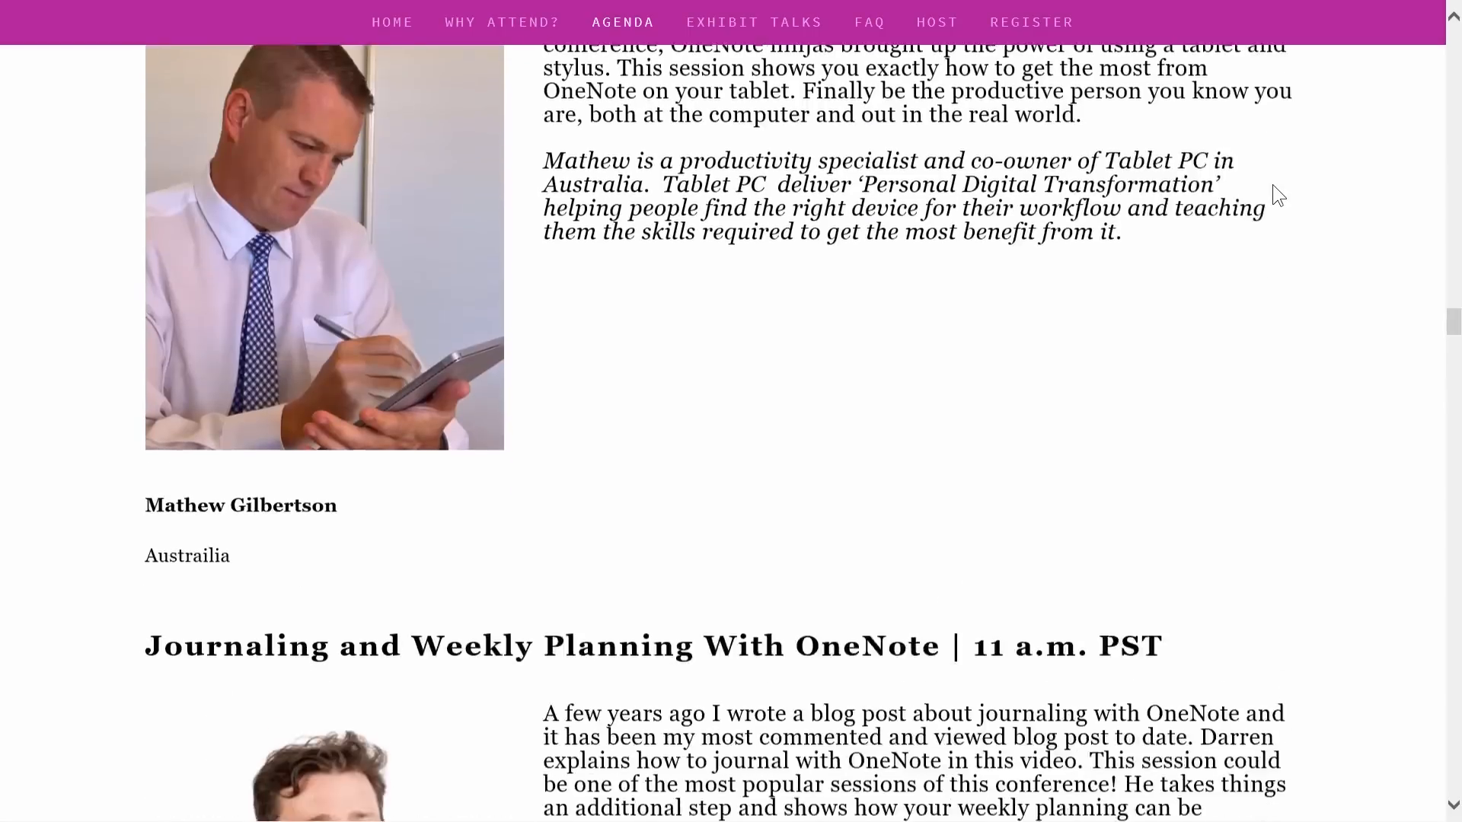
pyautogui.scroll(-3)
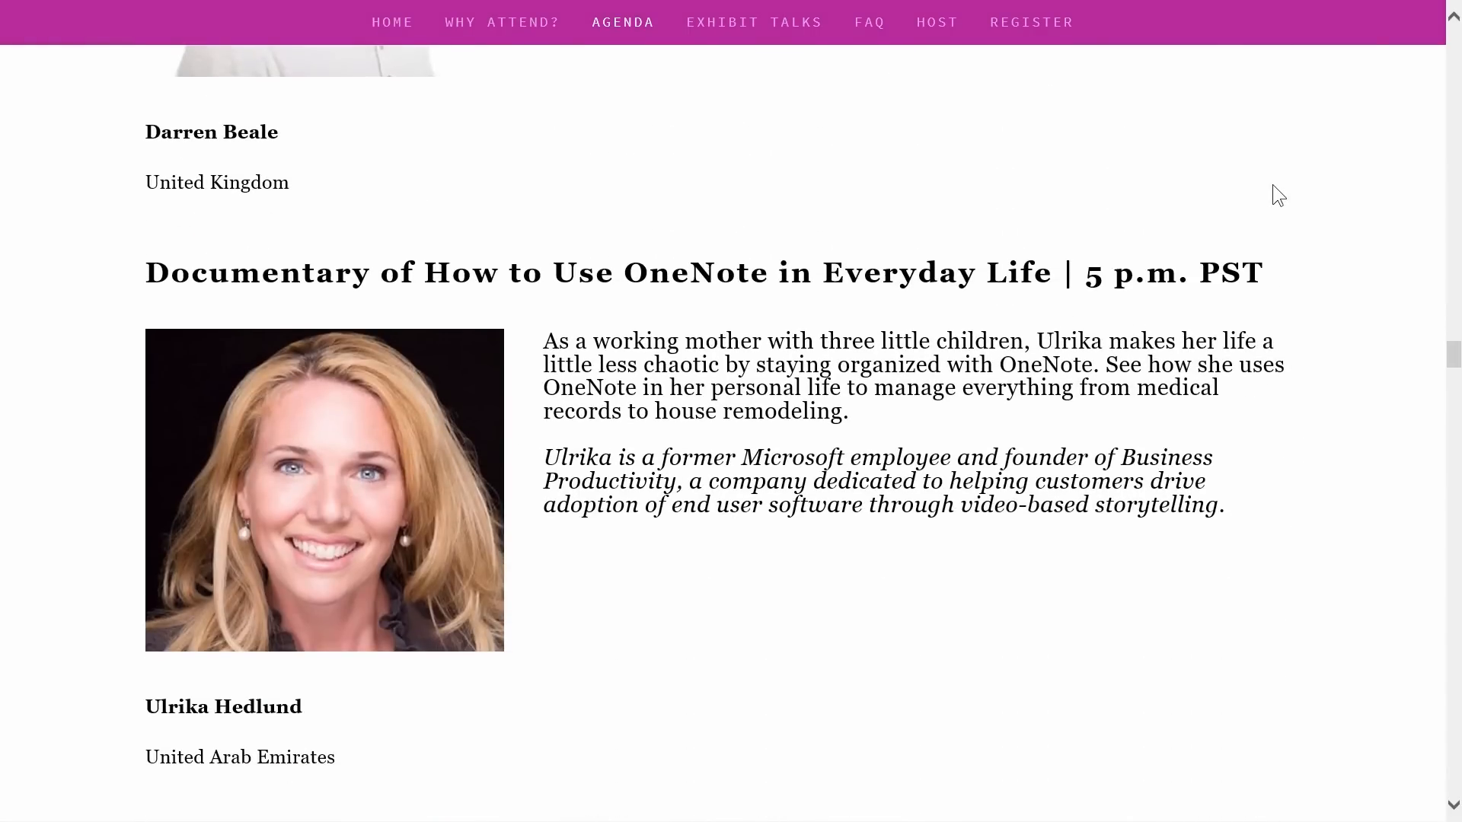
pyautogui.scroll(-3)
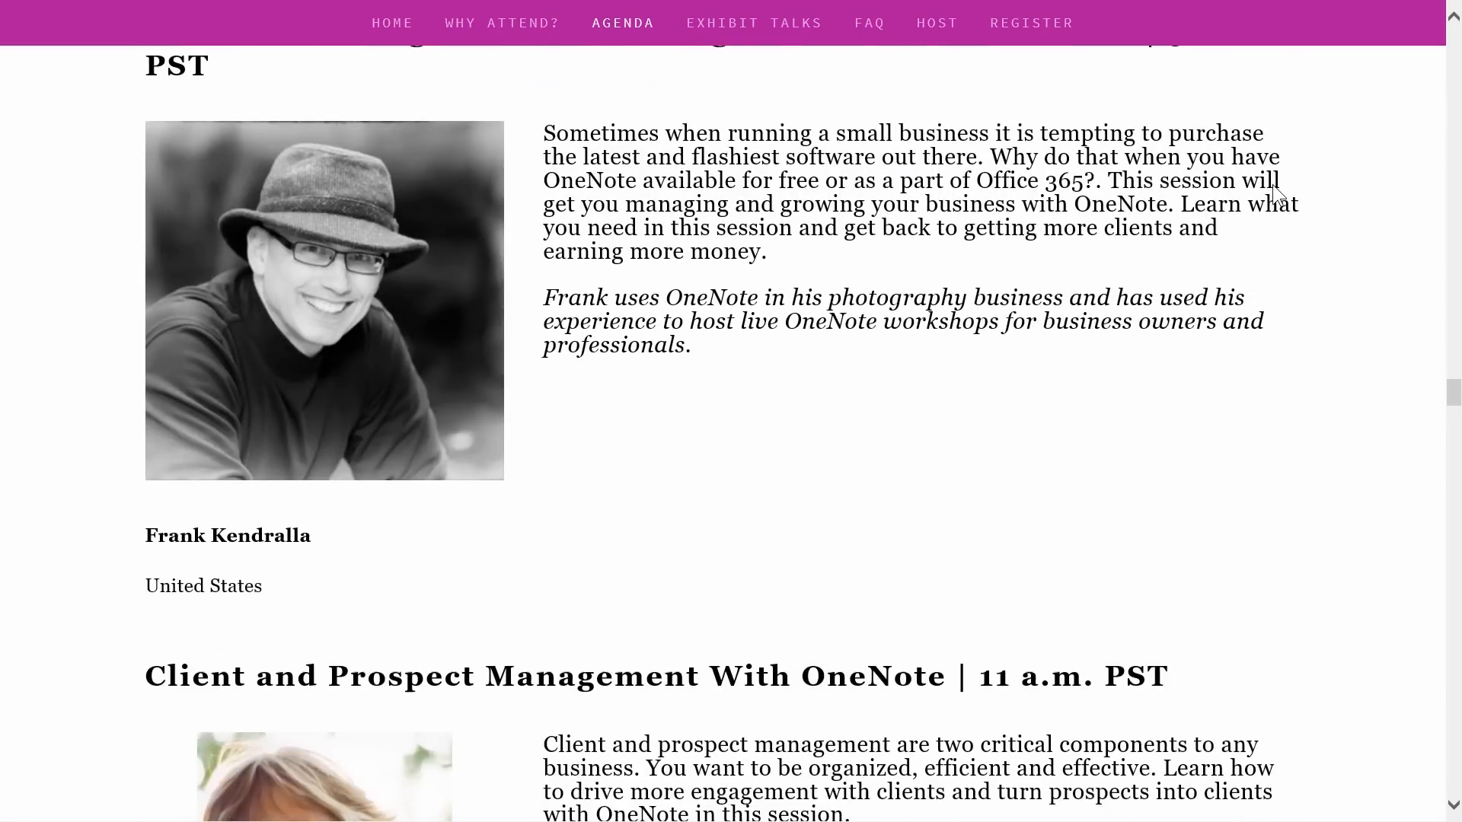
pyautogui.scroll(-3)
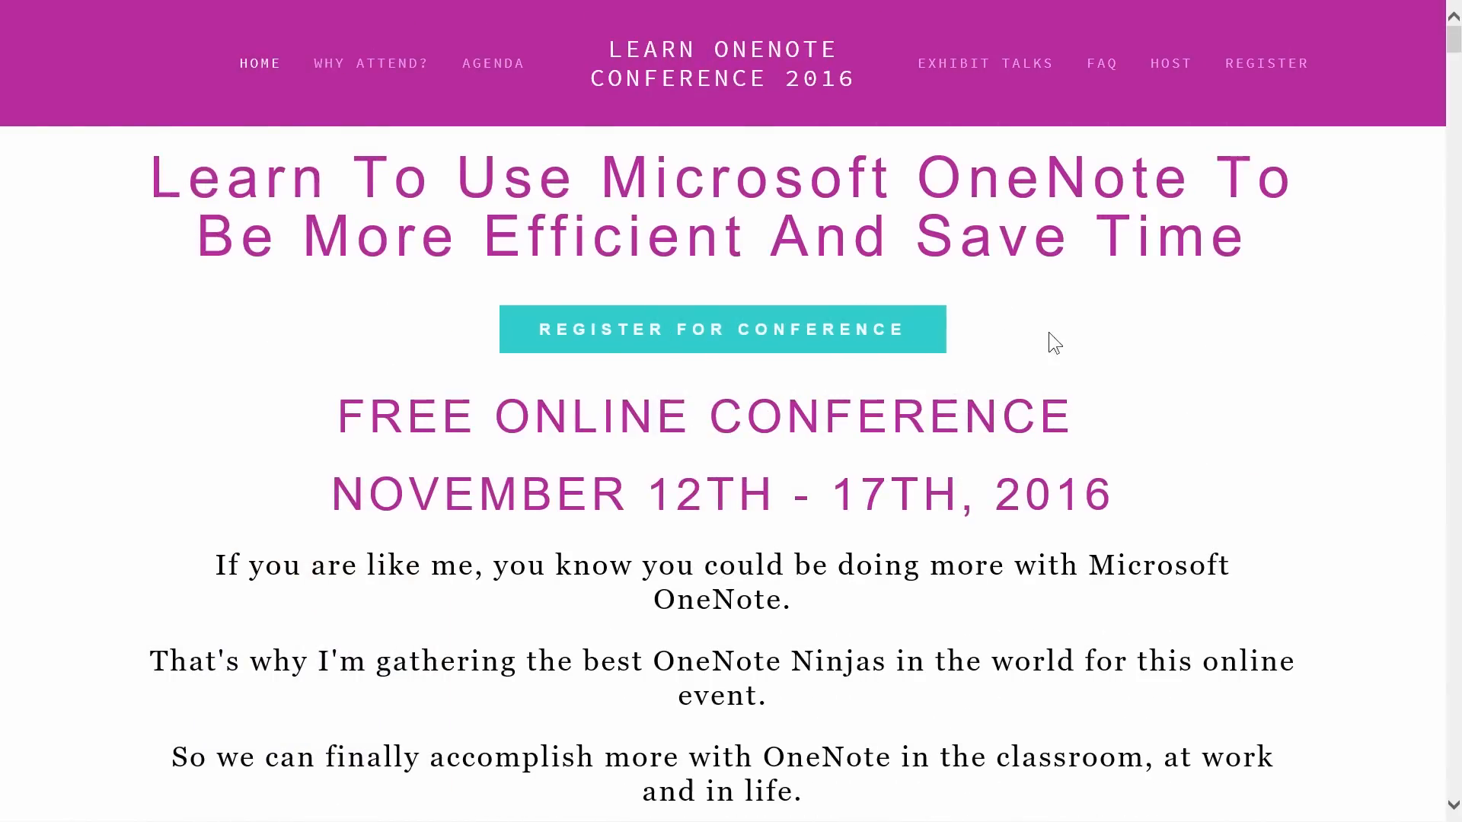
pyautogui.click(720, 329)
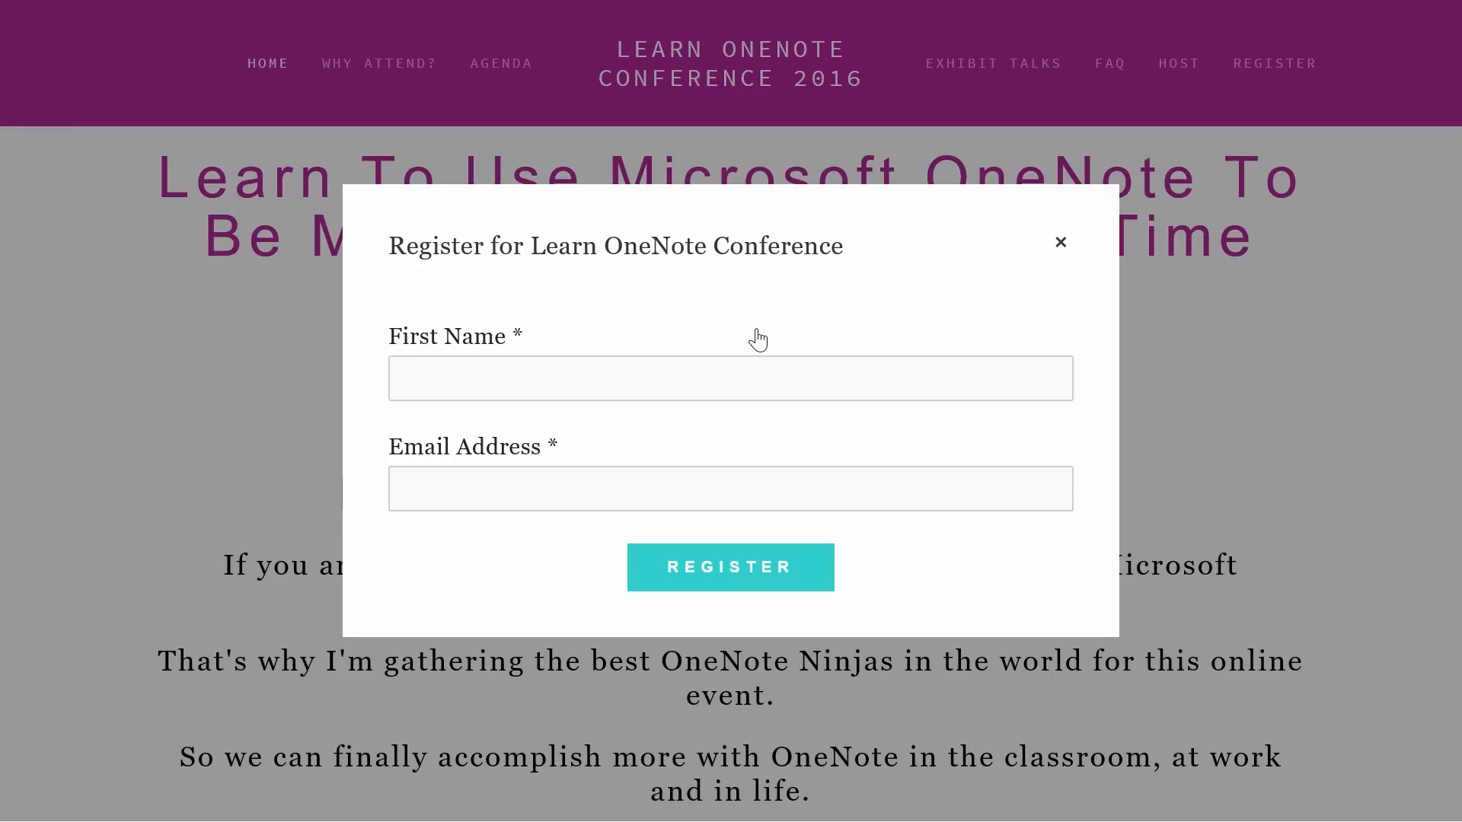